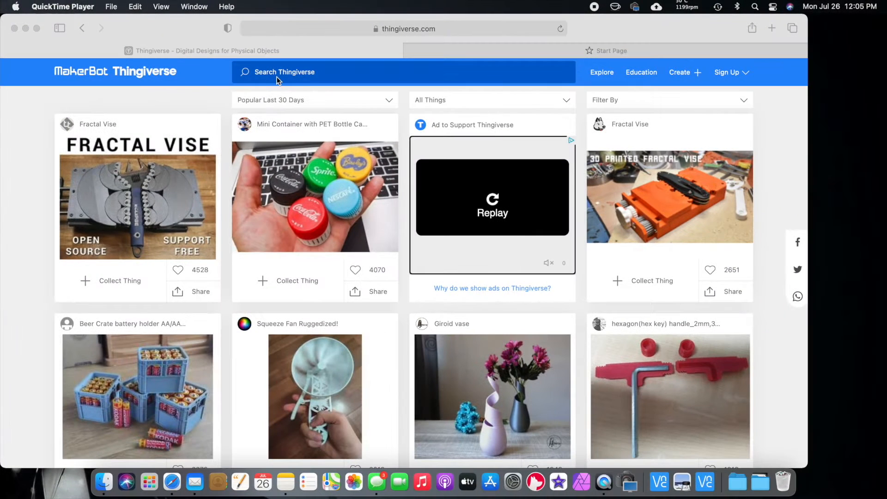
- Search Thingiverse for 'ThunderCats' and open the red-and-black Thundercats Logo design page
type("ThunderCats")
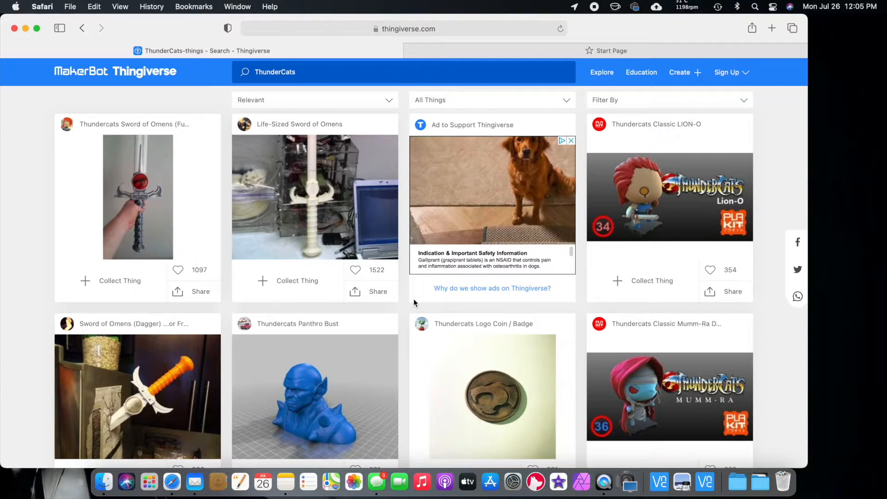
scroll("down", 3)
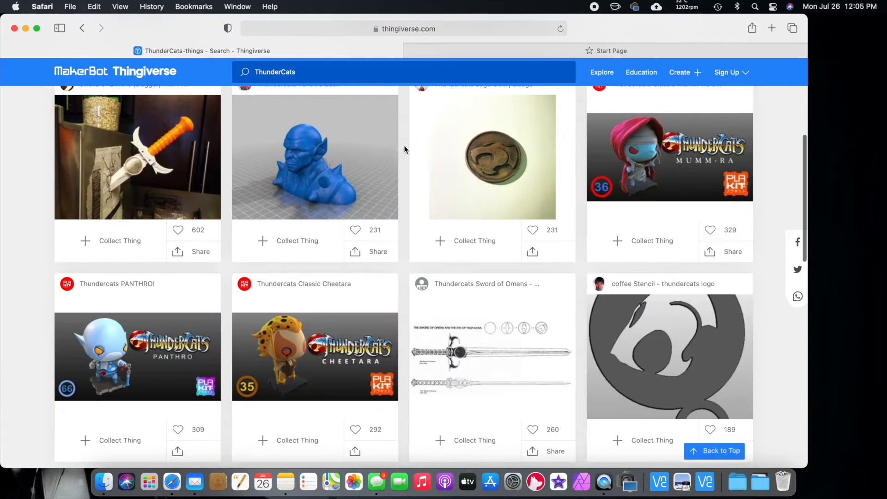
scroll("down", 3)
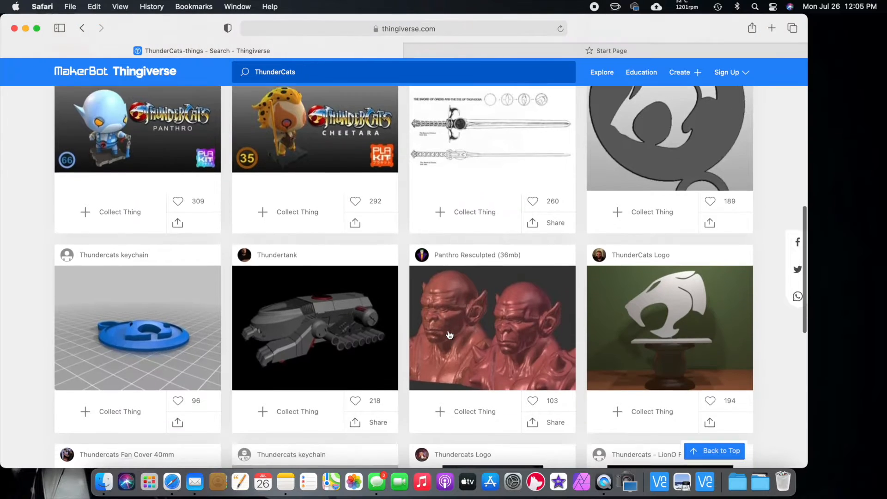
scroll("down", 3)
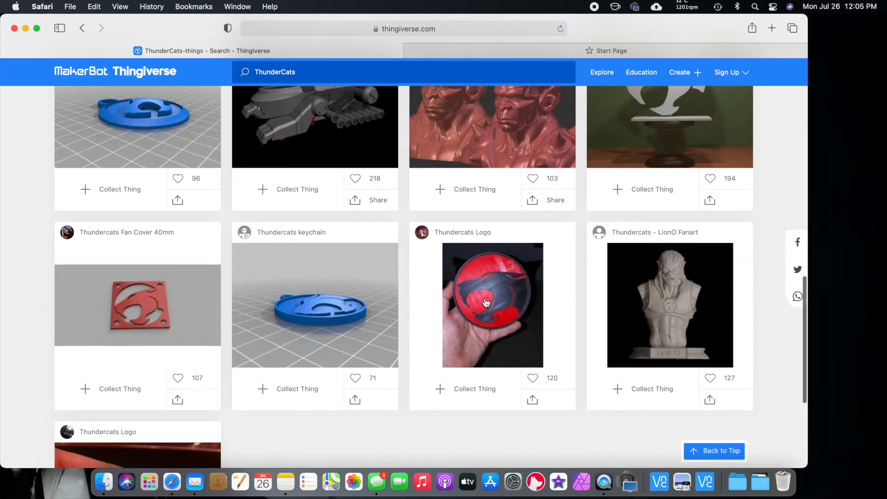
left_click(491, 304)
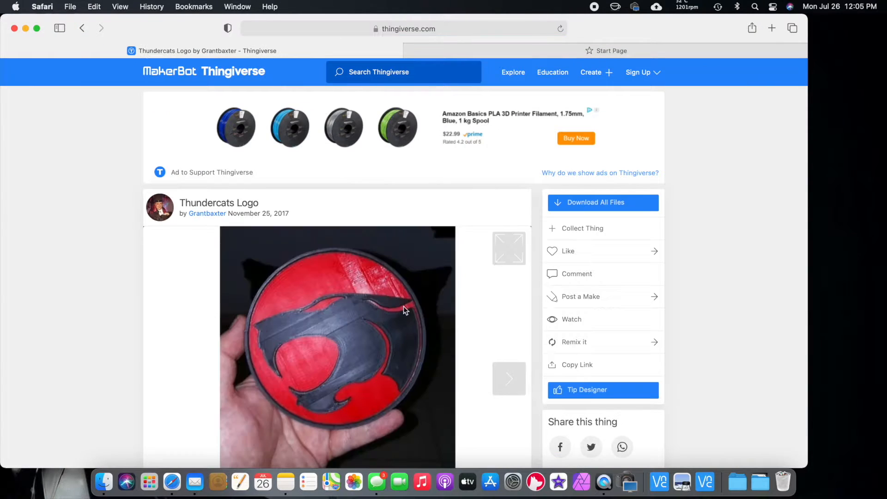
scroll("down", 3)
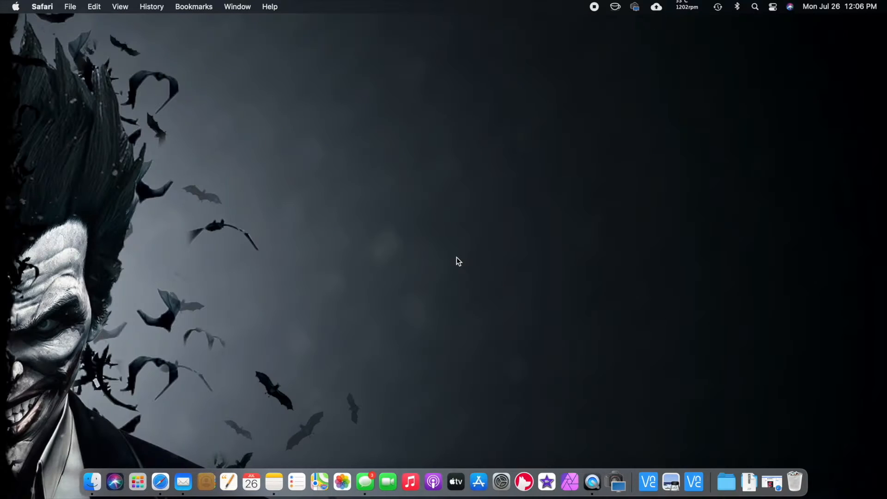
- Browse Downloads > Thundercats_Logo > files in Finder and select thundercats.stl
left_click(458, 260)
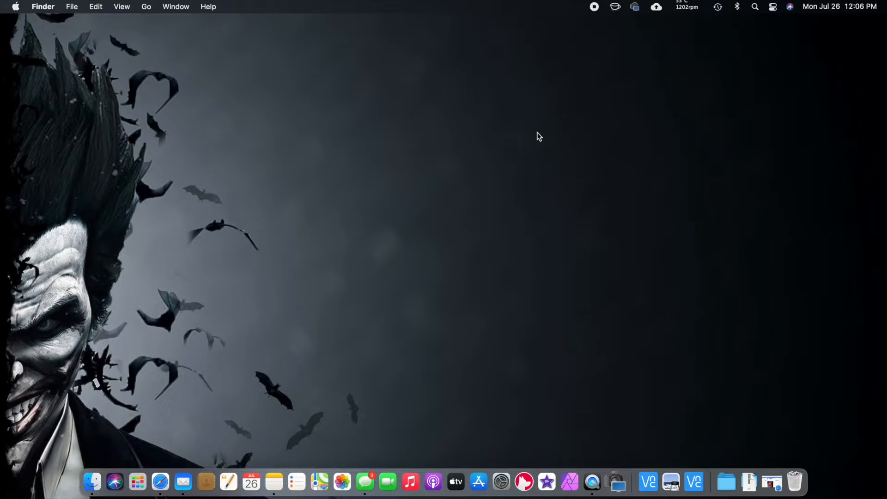
left_click(93, 482)
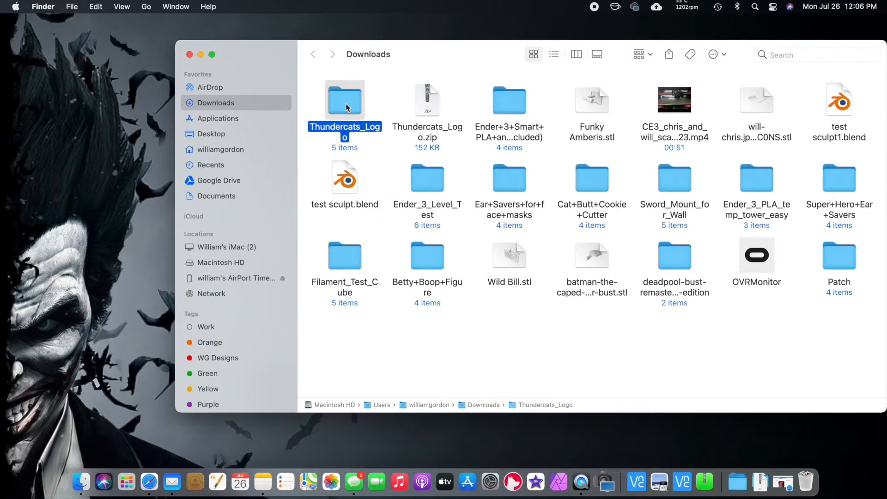
double_click(345, 101)
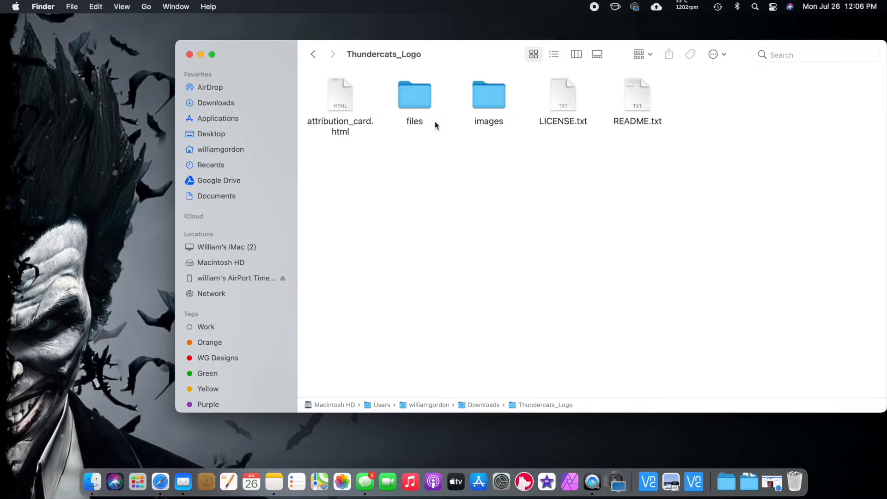
double_click(414, 95)
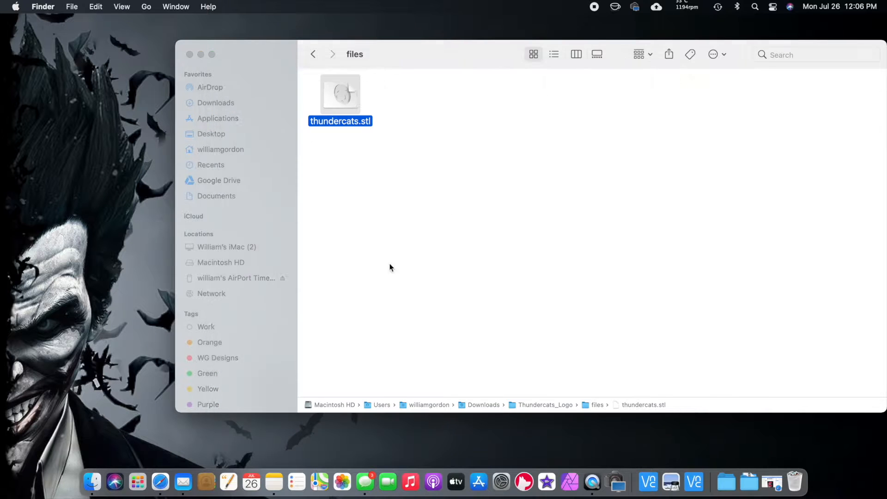
left_click(137, 483)
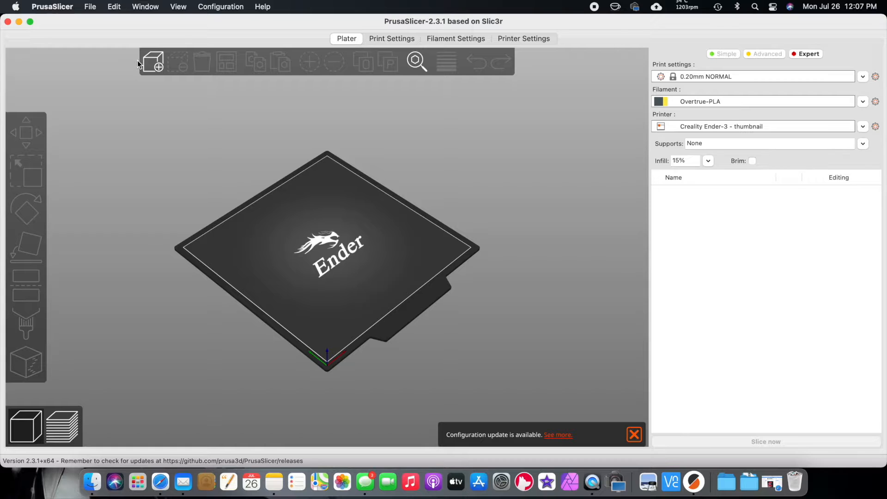
- Import thundercats.stl onto the Ender-3 bed and scale it to 50%
left_click(151, 61)
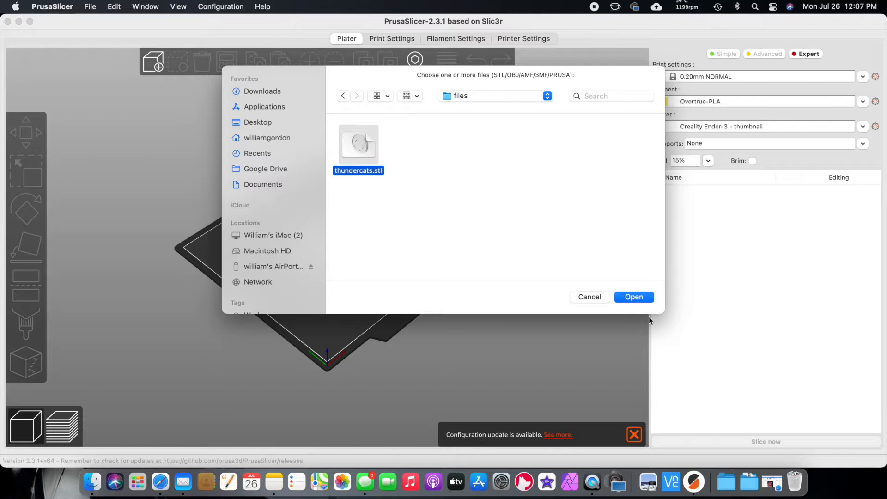
left_click(633, 297)
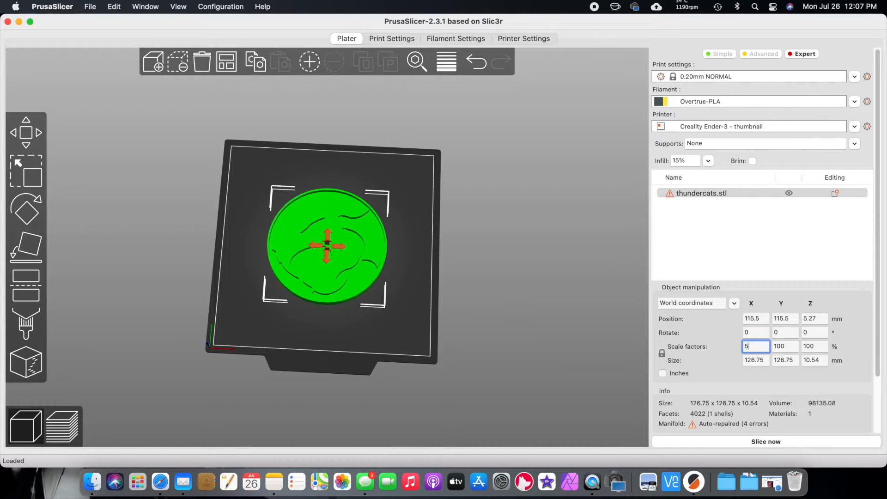
type("50")
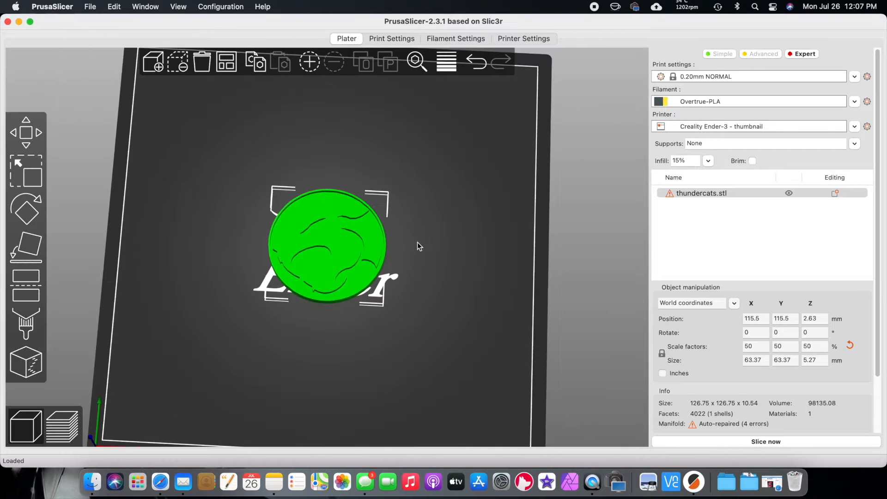
left_click_drag(419, 246, 475, 304)
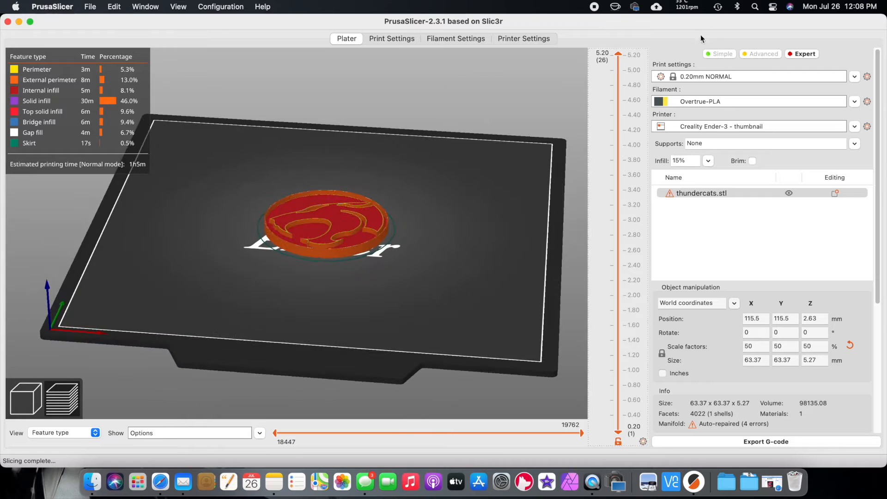
- Lower the sliced preview from 4.20 mm through 2.40 mm and settle on the 3.00 mm layer
left_click_drag(632, 53, 632, 131)
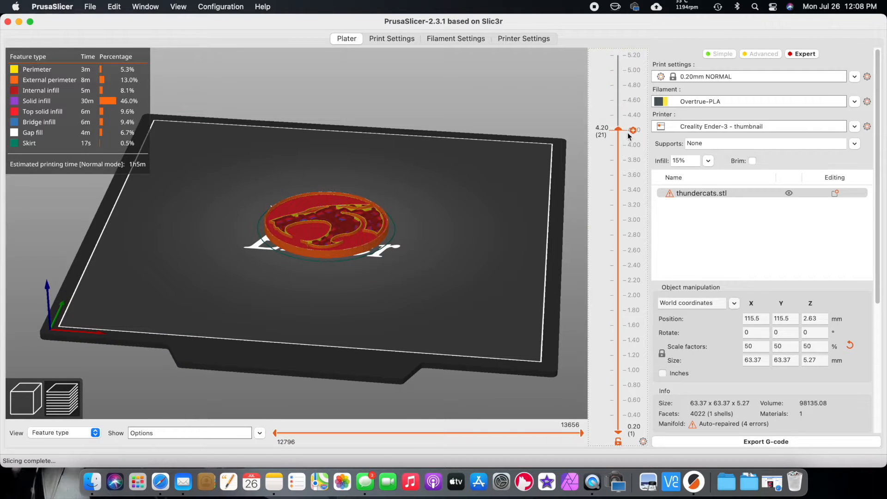
left_click_drag(618, 130, 618, 220)
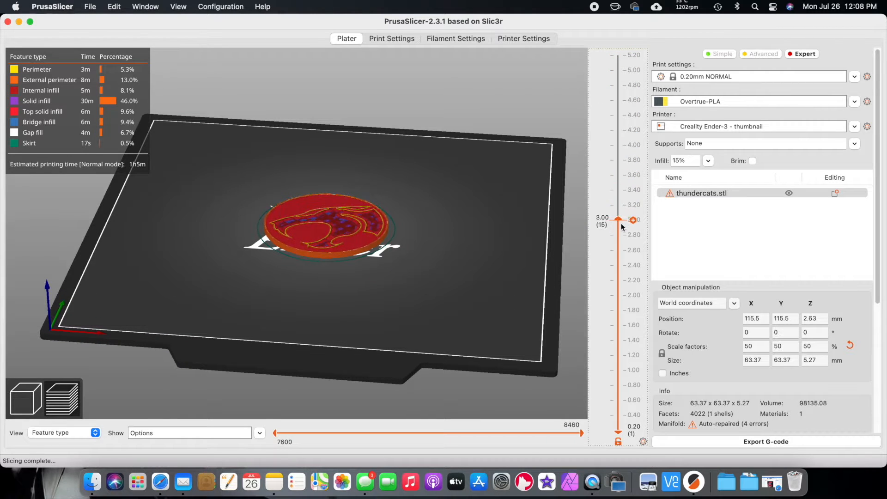
left_click_drag(618, 220, 618, 265)
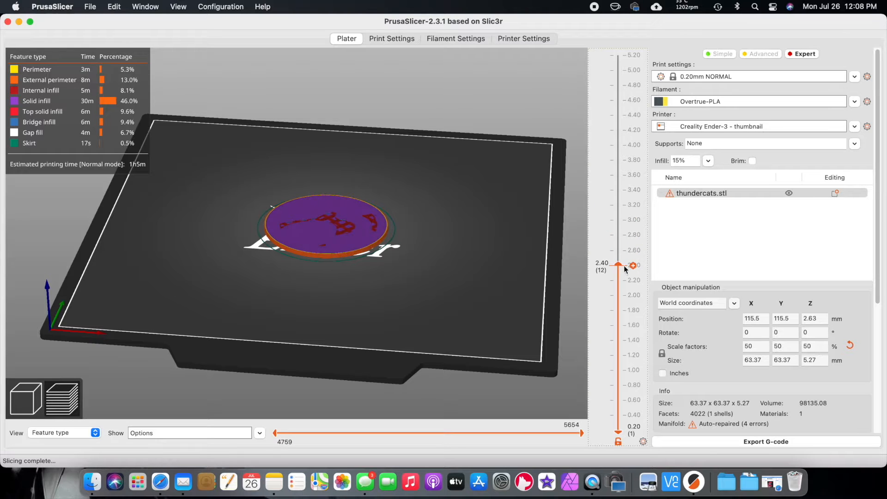
left_click_drag(618, 265, 618, 234)
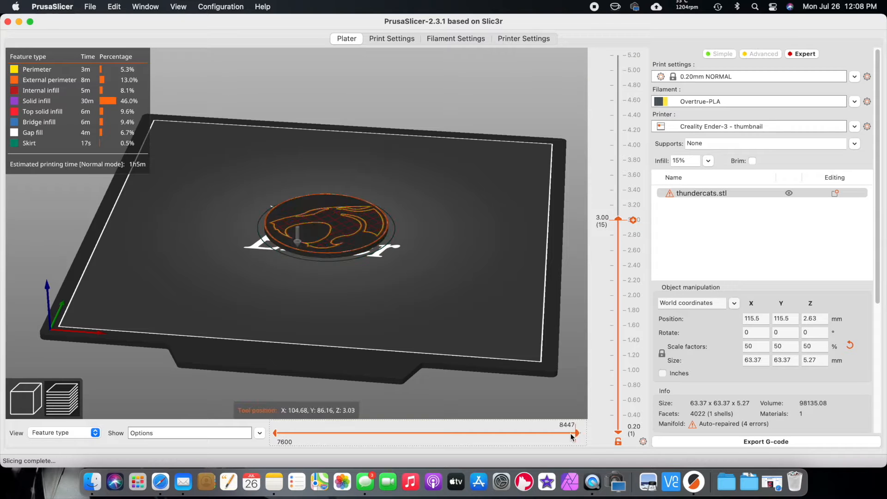
- Scrub the toolpath within the 3.00 and 2.80 mm layers to confirm the logo design starts at 3.00 mm
left_click_drag(574, 433, 452, 433)
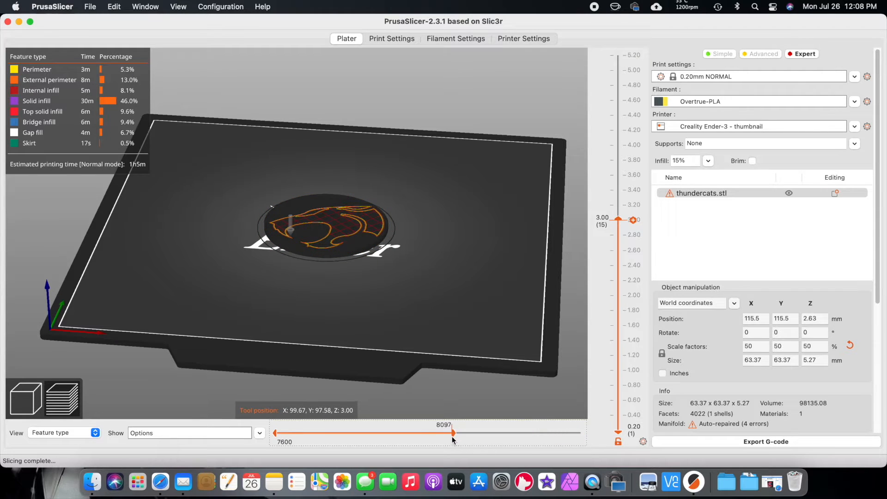
left_click_drag(453, 432, 330, 432)
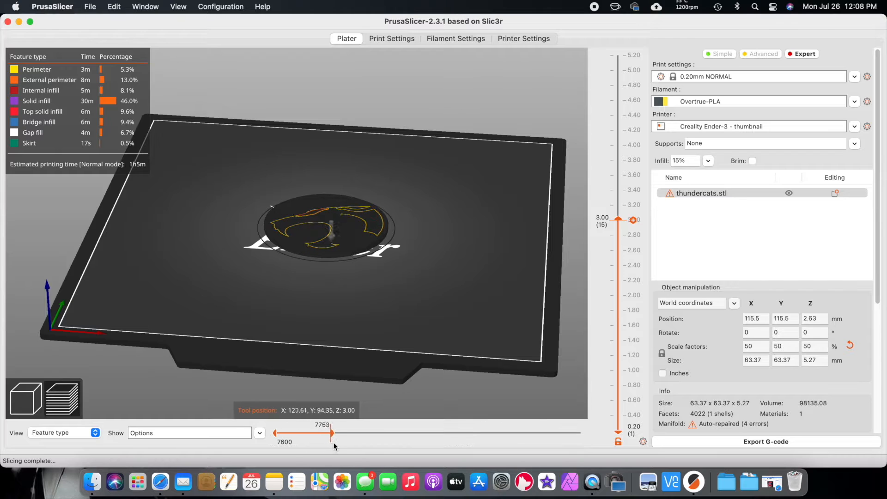
left_click_drag(332, 432, 578, 432)
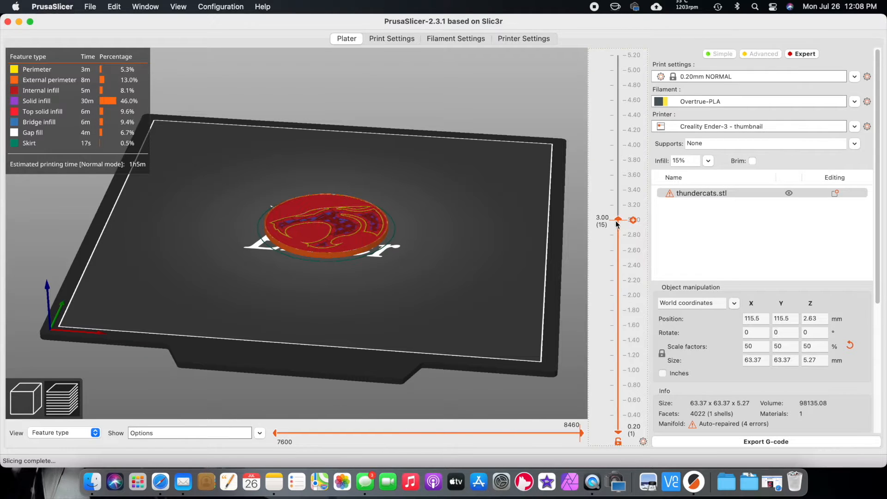
left_click_drag(618, 220, 617, 234)
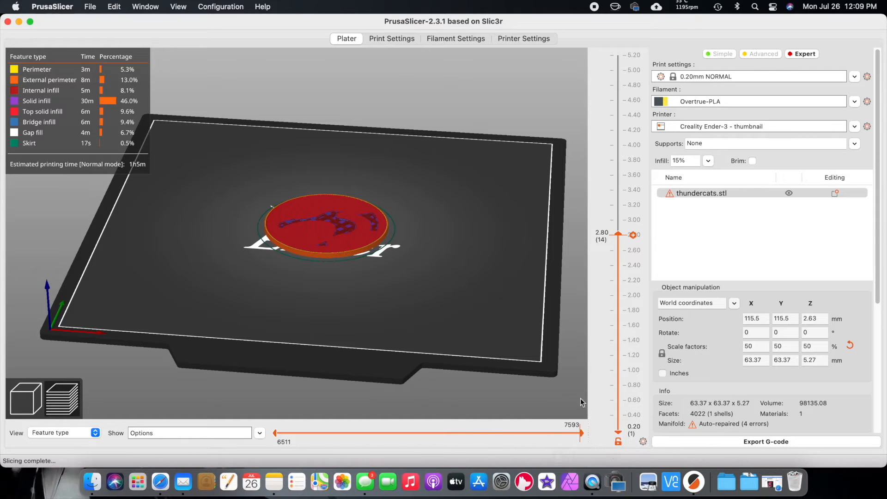
left_click_drag(580, 432, 312, 432)
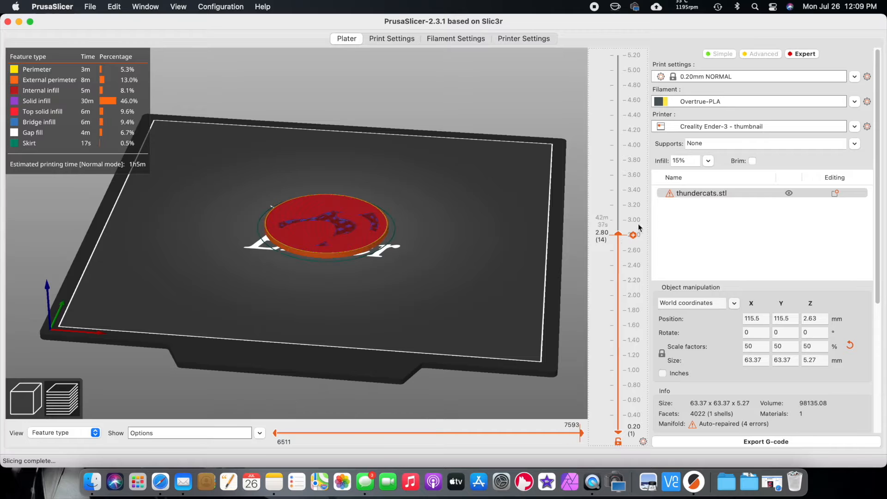
left_click_drag(618, 233, 618, 220)
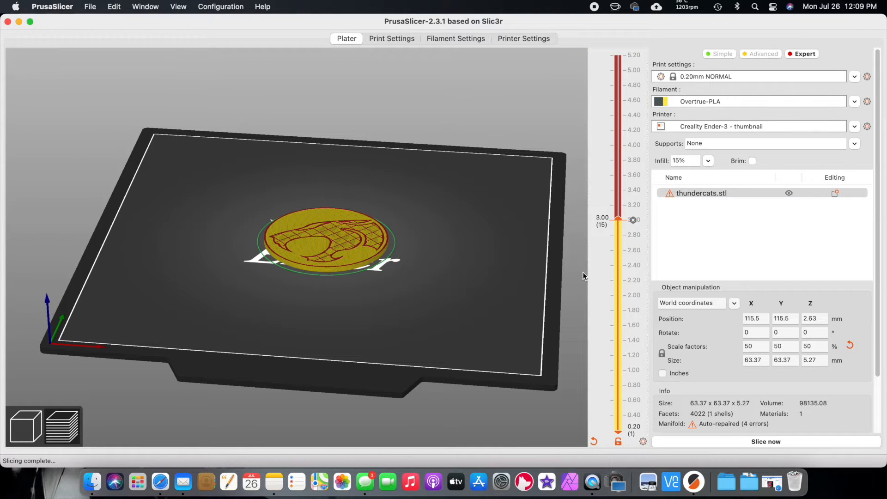
mouse_move(594, 315)
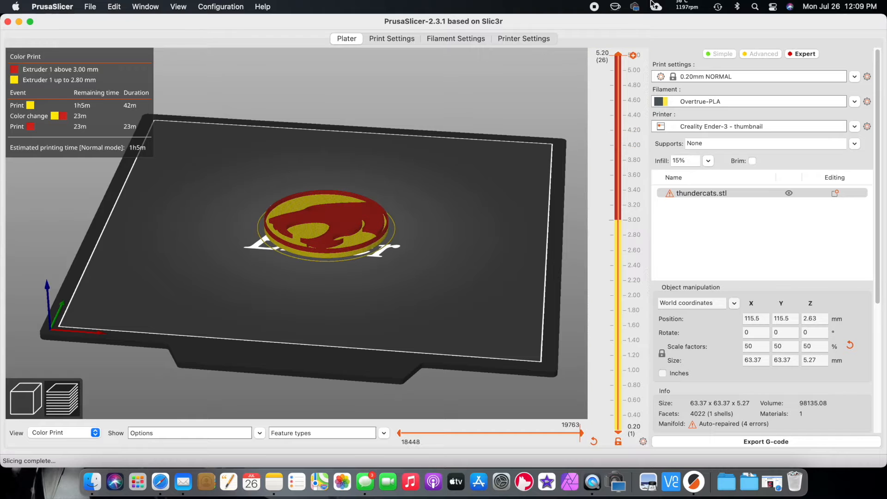
- Review the re-sliced layers from the first layer up to the 3.00 mm colour-change layer
left_click_drag(618, 54, 618, 430)
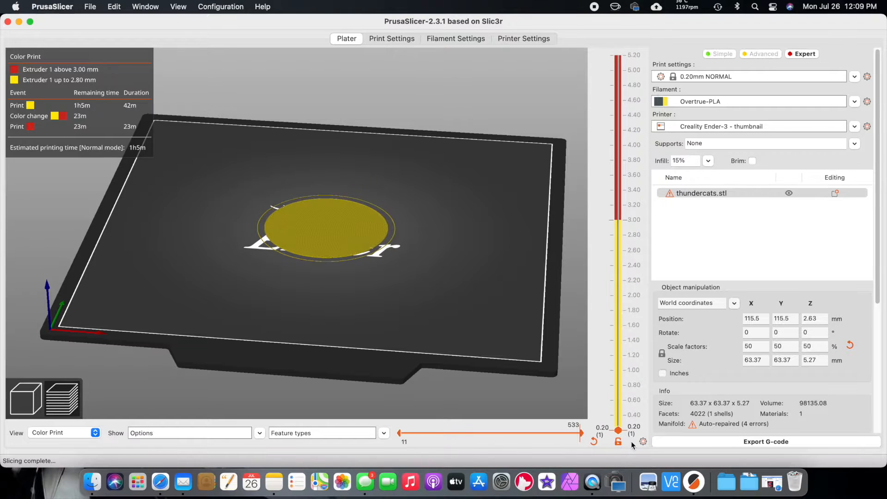
left_click_drag(618, 431, 618, 310)
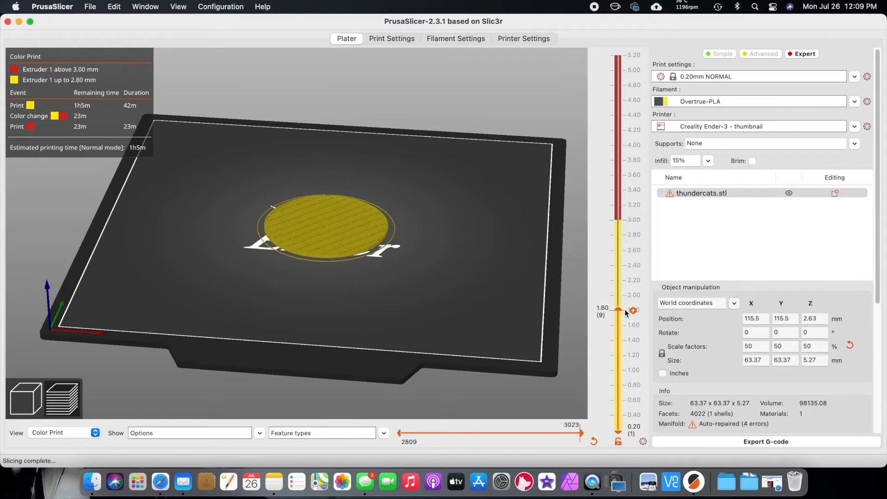
left_click_drag(618, 311, 618, 220)
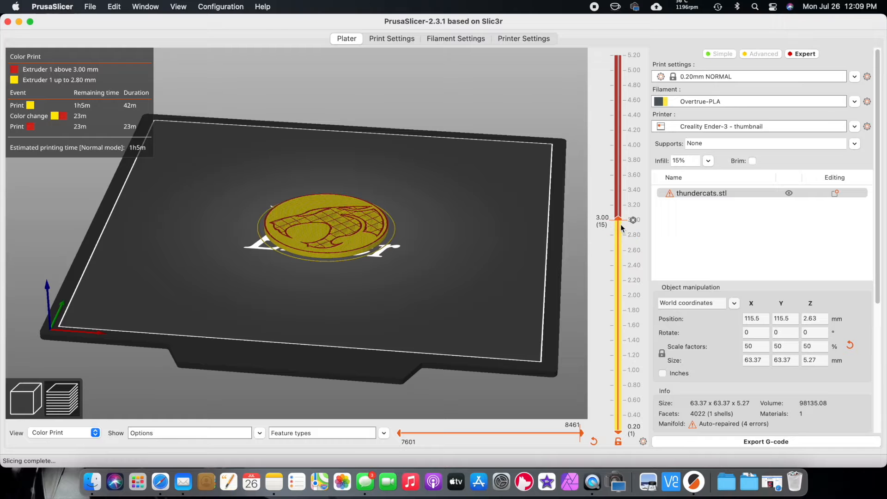
- Export the colour-change Thundercats G-code and save it to the Desktop
left_click_drag(618, 220, 618, 55)
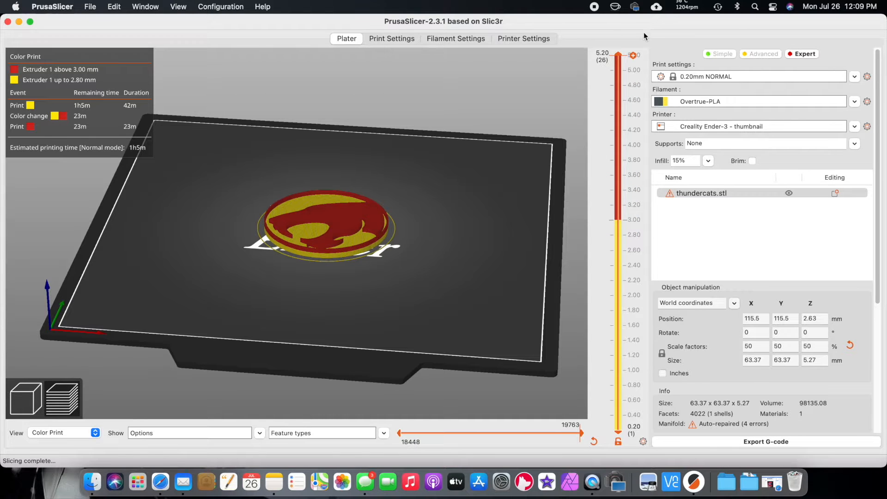
left_click_drag(323, 227, 322, 170)
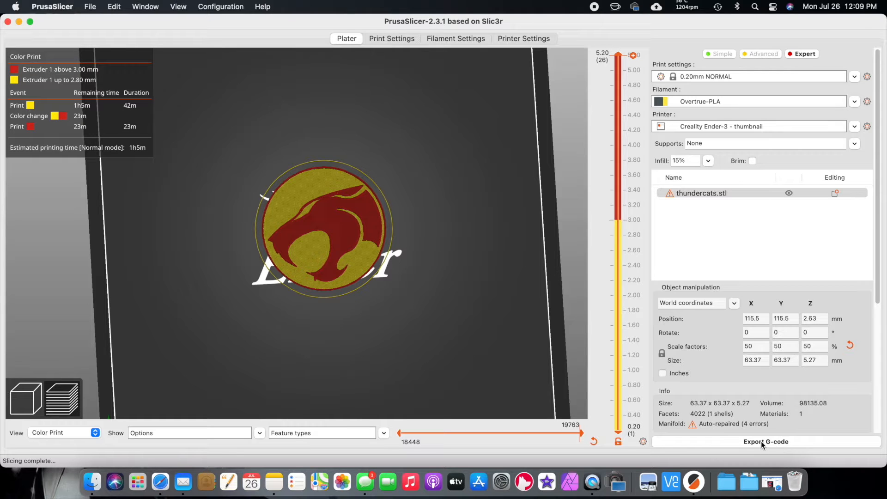
left_click(764, 441)
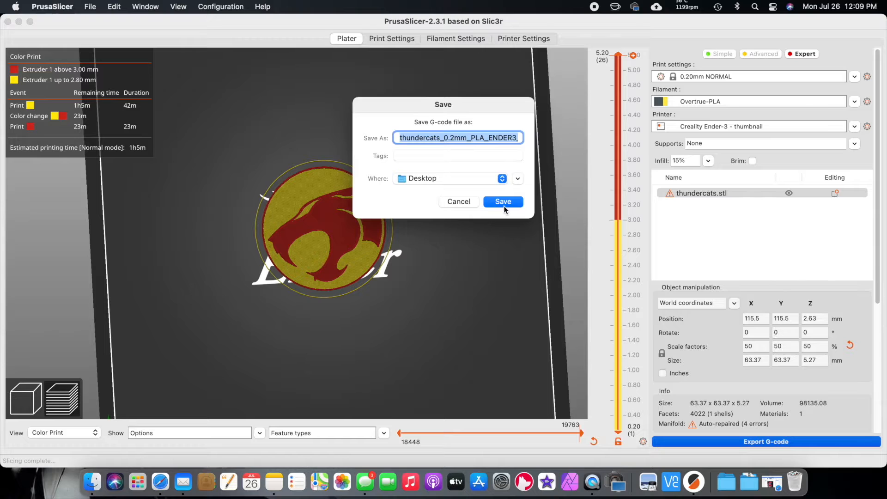
left_click(502, 201)
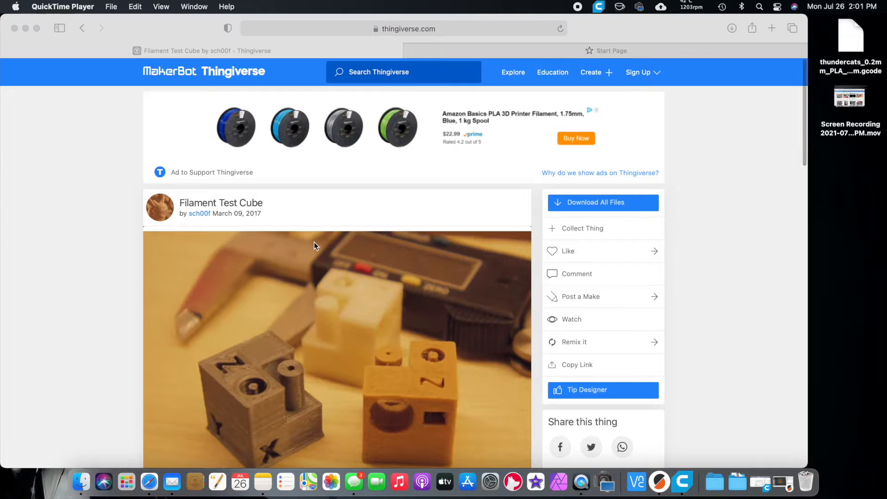
- Download all files of the Filament Test Cube from its Thingiverse page
scroll("down", 3)
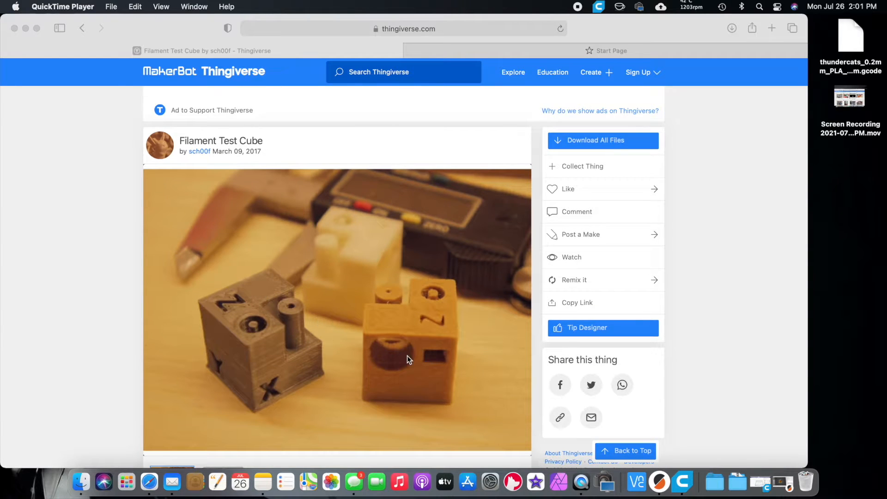
scroll("down", 3)
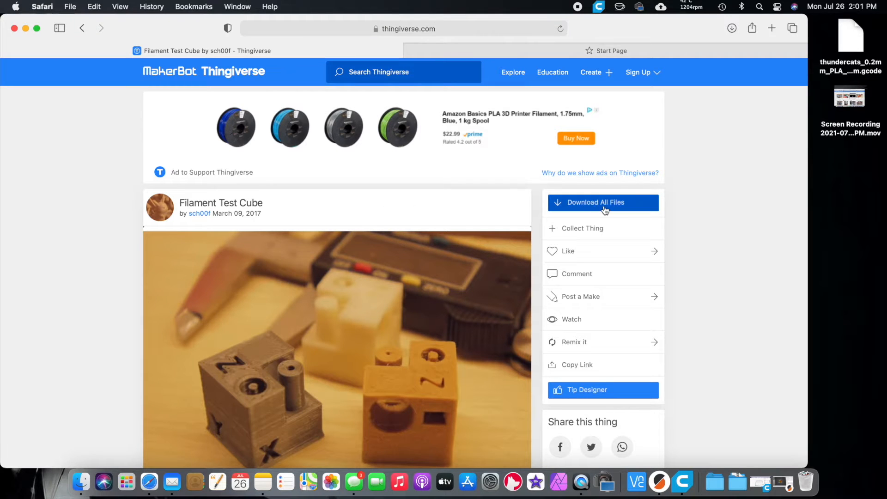
left_click(602, 202)
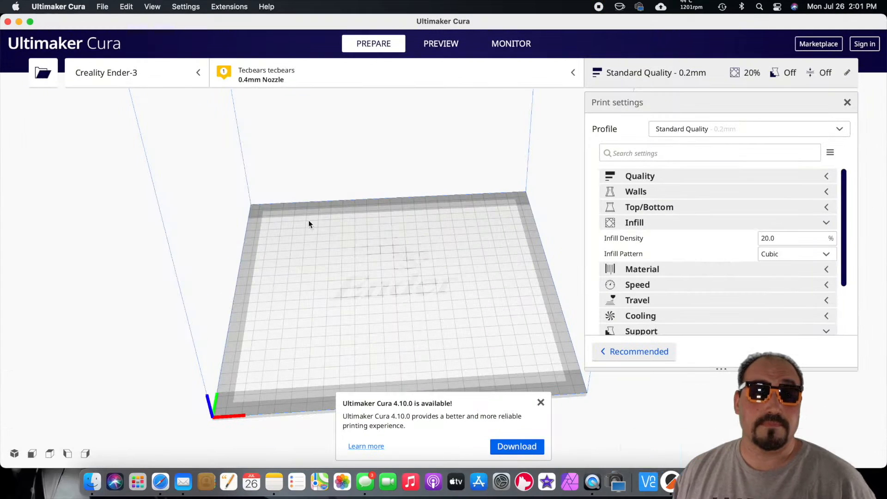
- Load Test_Cube.stl from Filament_Test_Cube 2 > files onto the Cura build plate
left_click(43, 72)
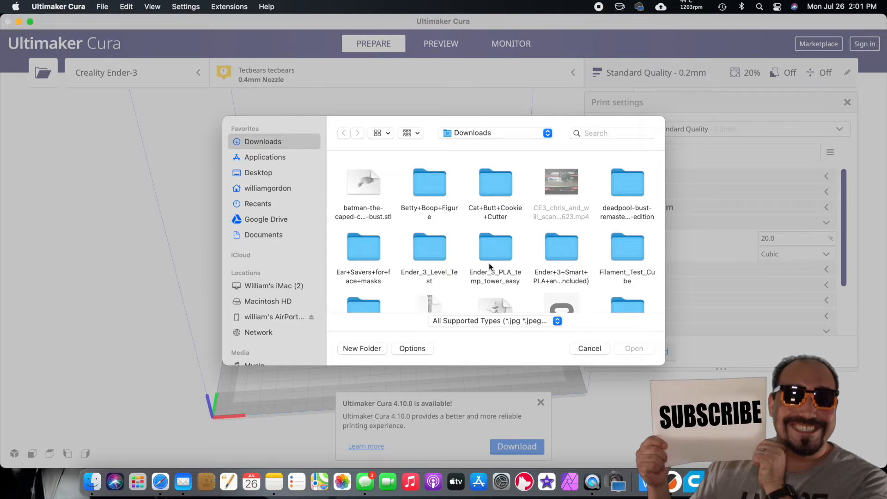
scroll("down", 3)
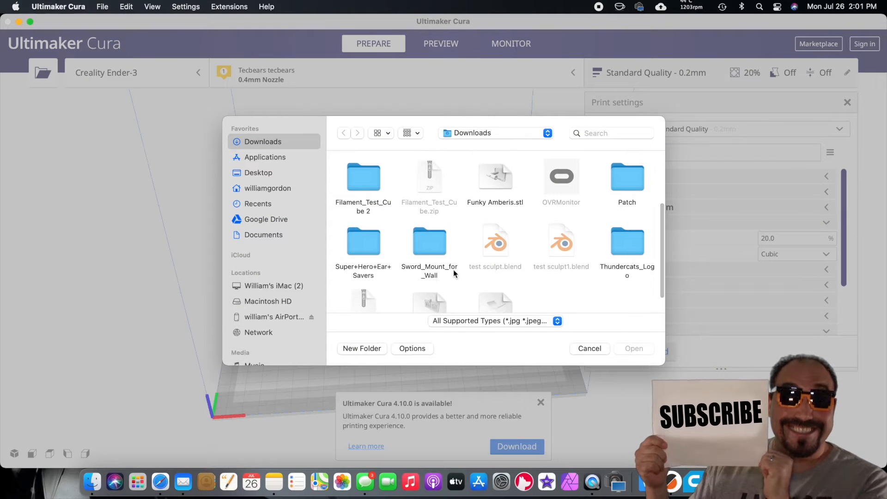
double_click(363, 177)
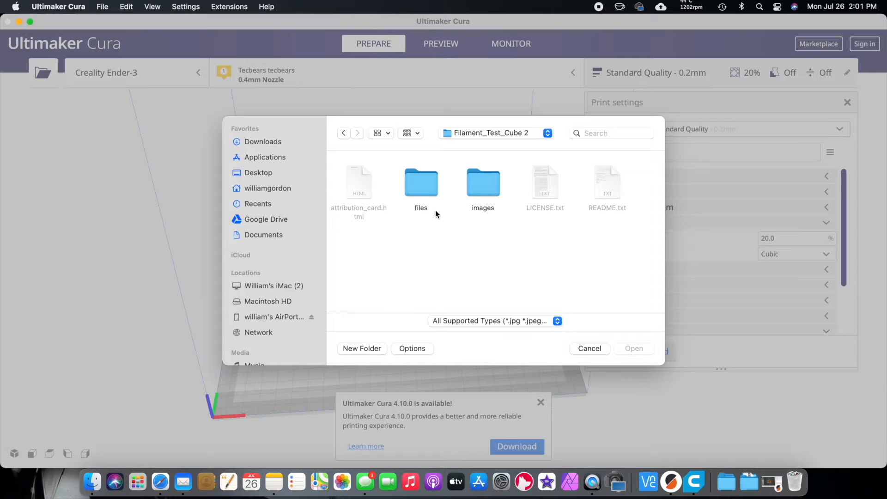
double_click(421, 182)
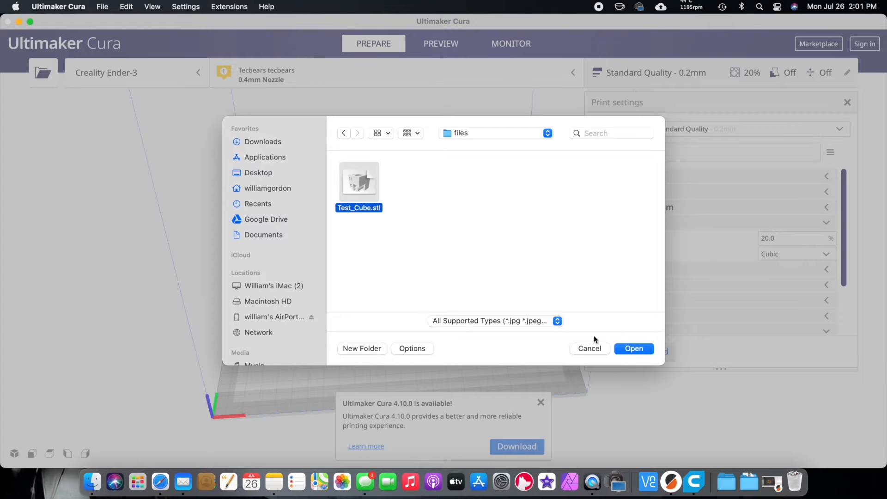
left_click(634, 348)
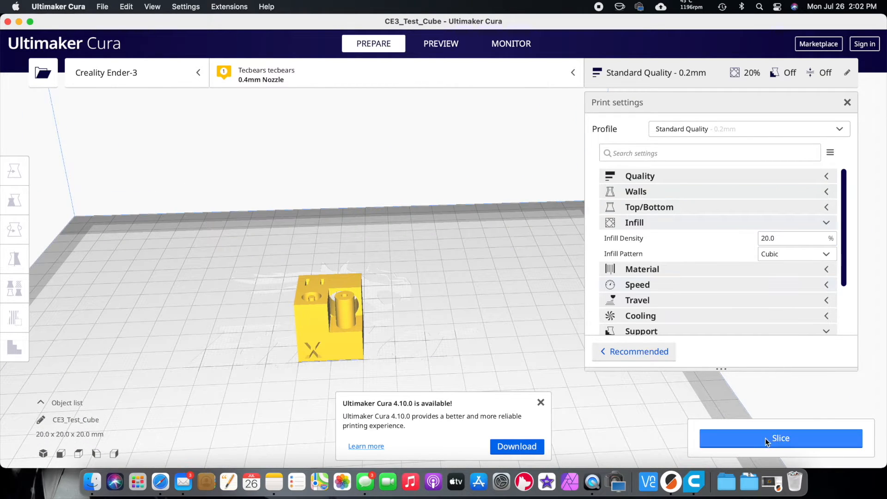
- Slice the test cube and bring the layer preview down from 100 to layer 50
left_click(780, 438)
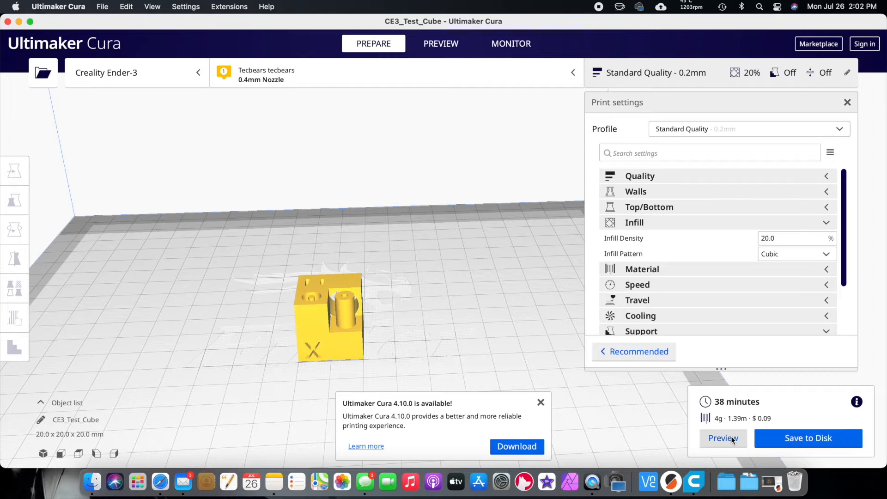
left_click(722, 437)
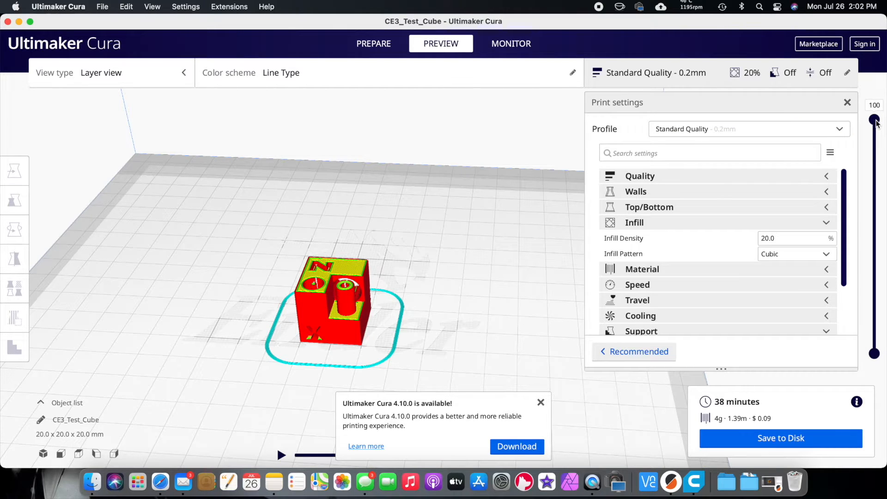
left_click_drag(873, 120, 874, 132)
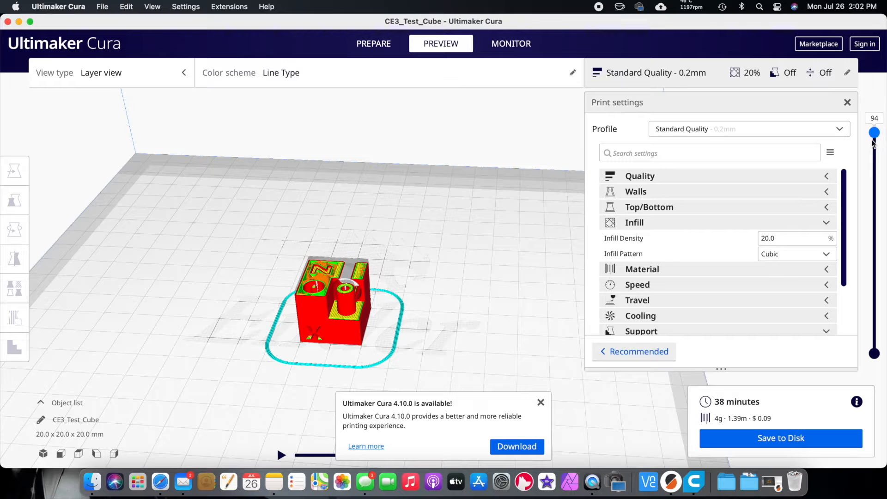
left_click_drag(873, 132, 872, 237)
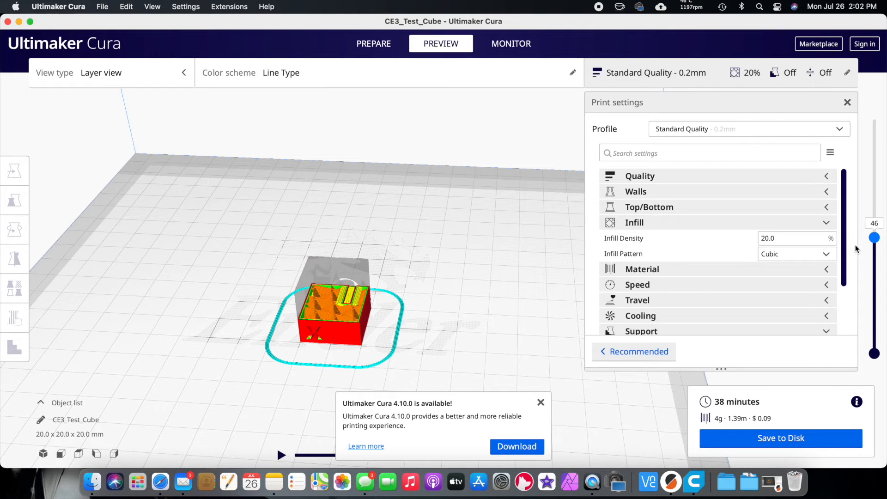
left_click_drag(873, 237, 873, 231)
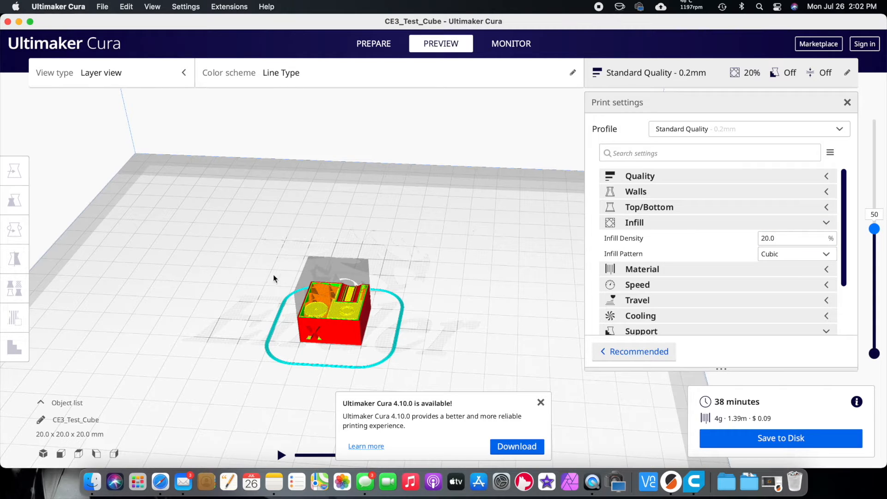
left_click(229, 7)
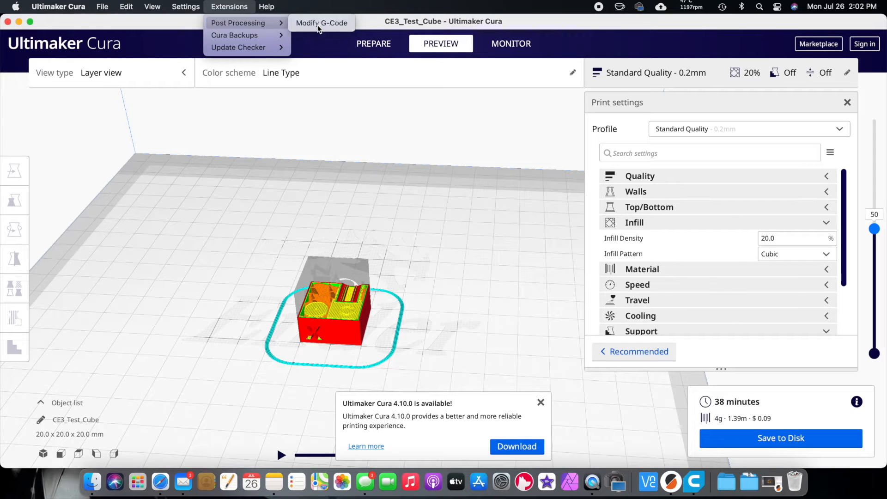
- Add a Filament Change post-processing script via Modify G-Code, set to layer 50
left_click(320, 22)
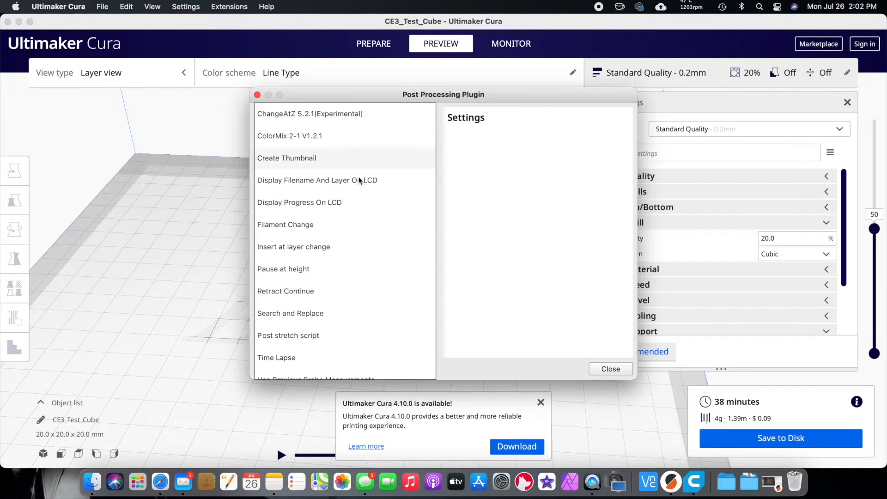
left_click(285, 223)
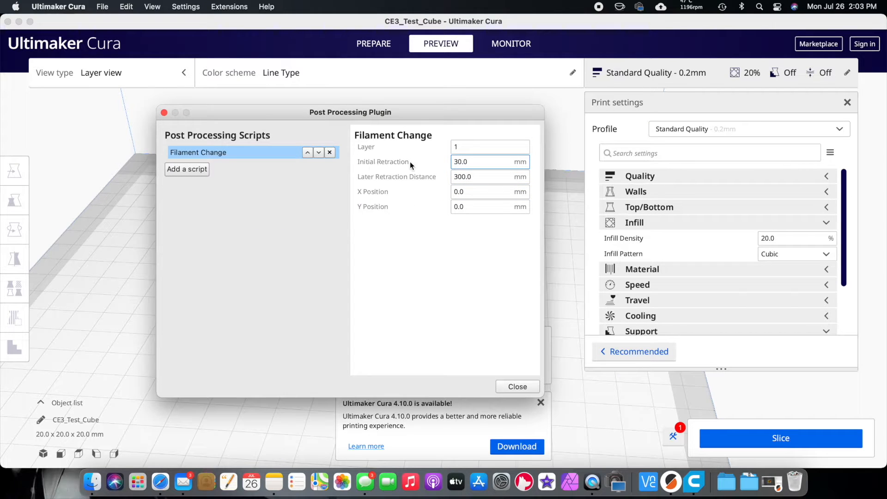
left_click(489, 147)
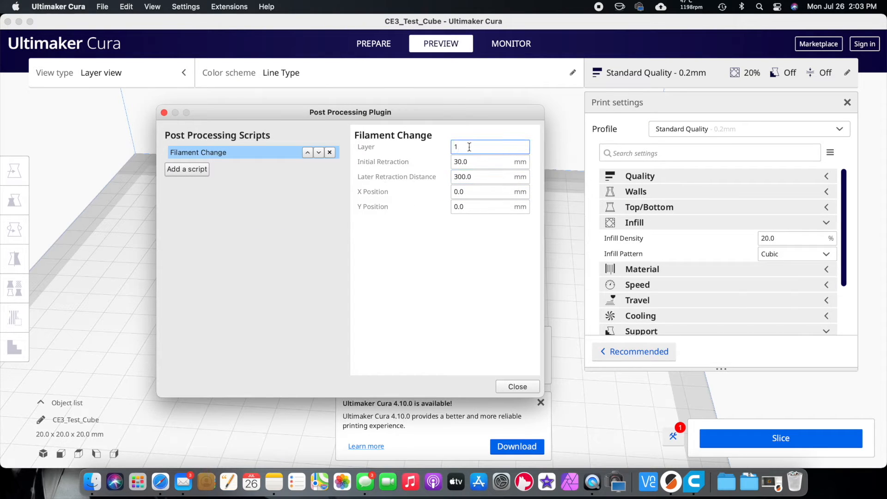
type("50")
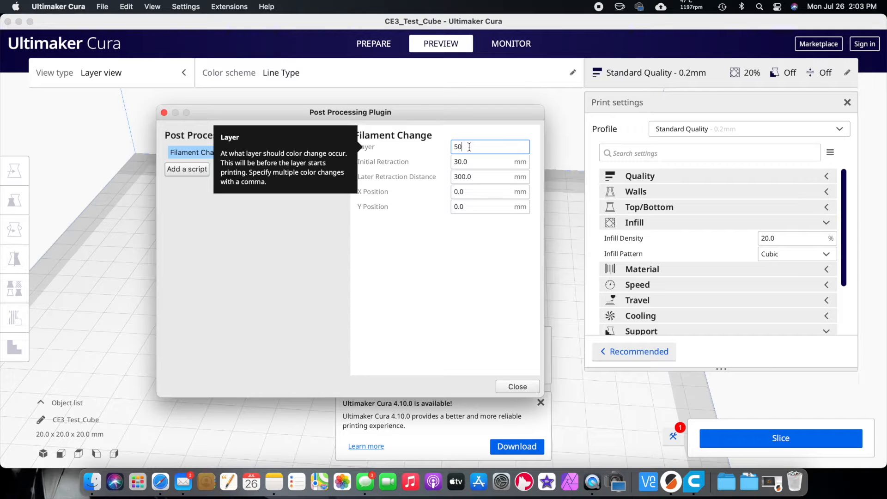
left_click(490, 191)
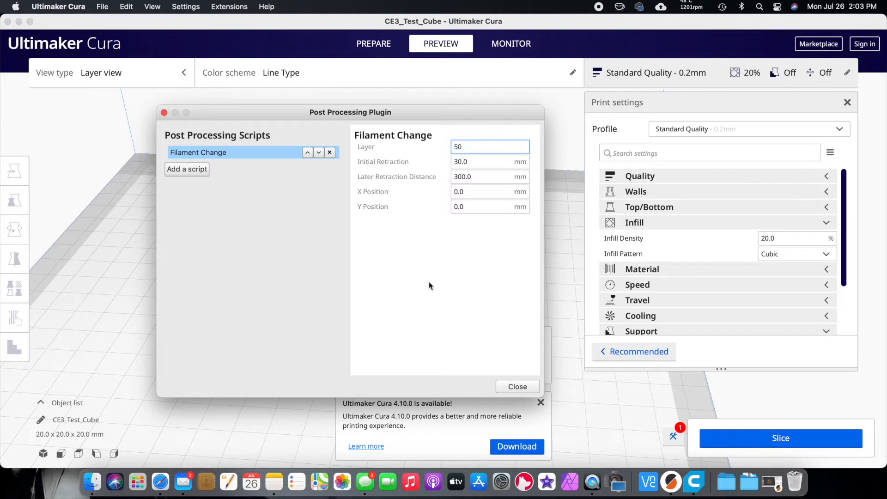
mouse_move(516, 386)
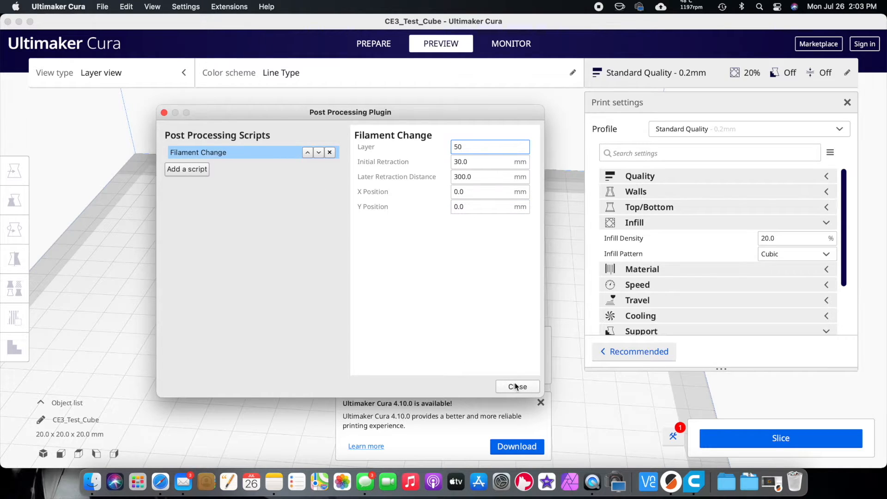
left_click(516, 387)
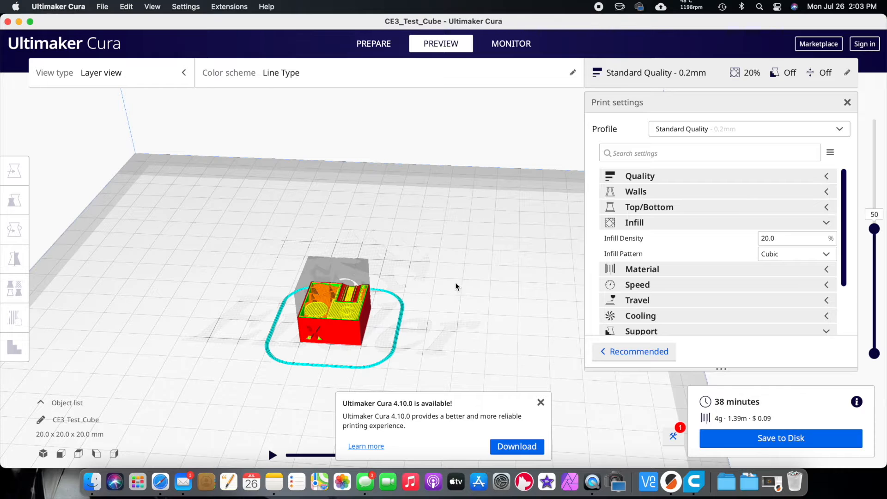
mouse_move(485, 249)
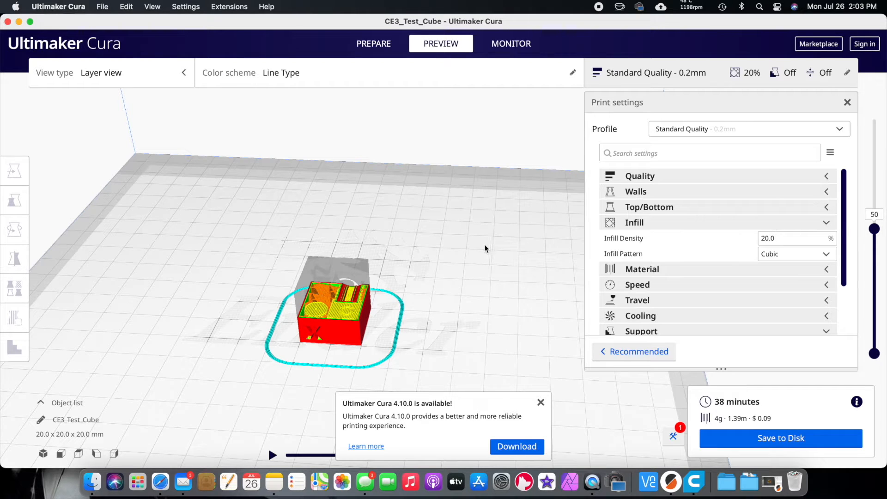
mouse_move(466, 258)
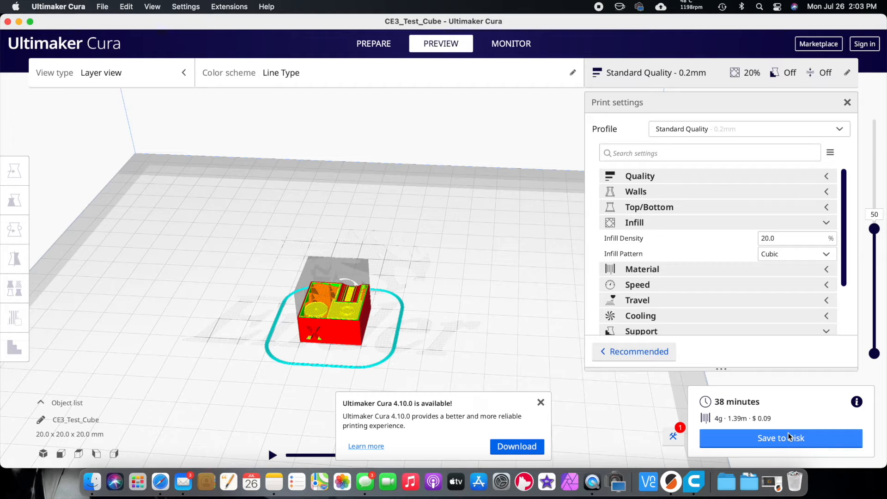
- Save the sliced test cube as CE3_Test_Cube.gcode on the Desktop via Save to Disk
left_click(780, 437)
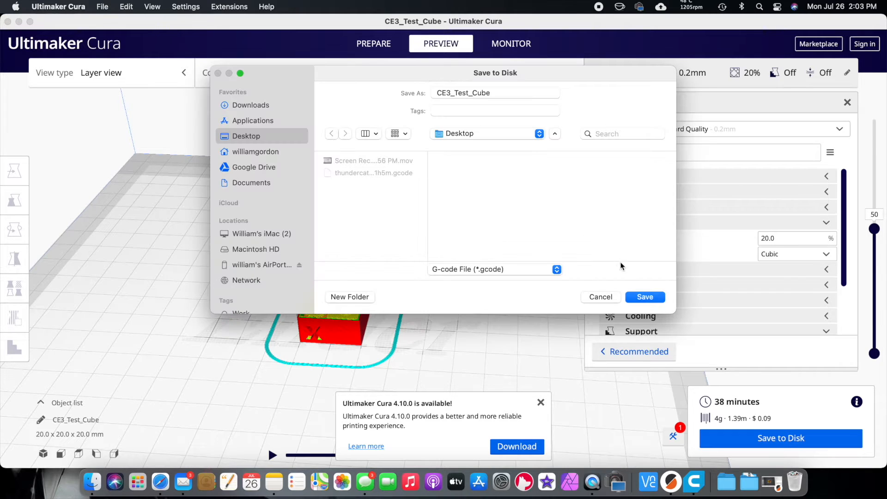
left_click(644, 296)
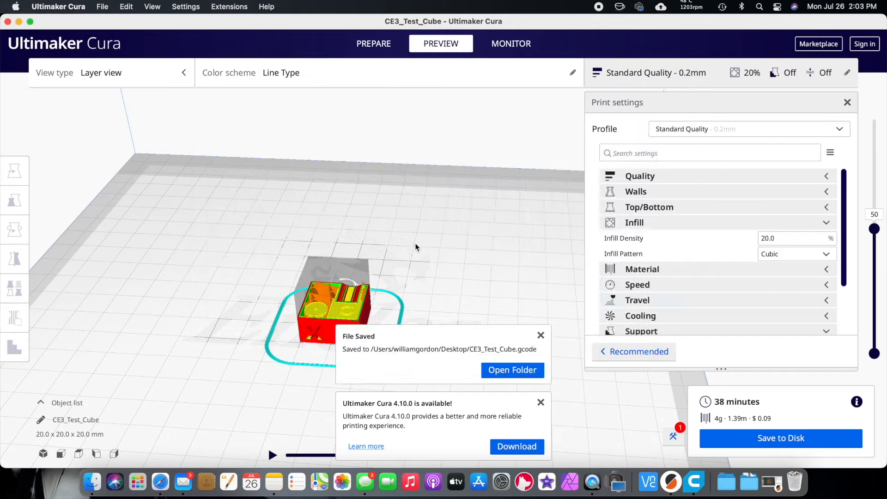